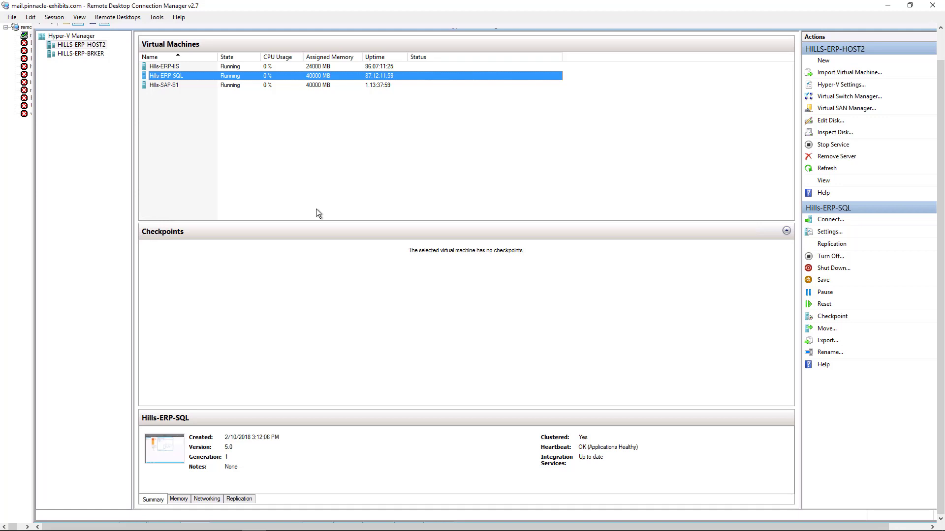
mouse_move(283, 190)
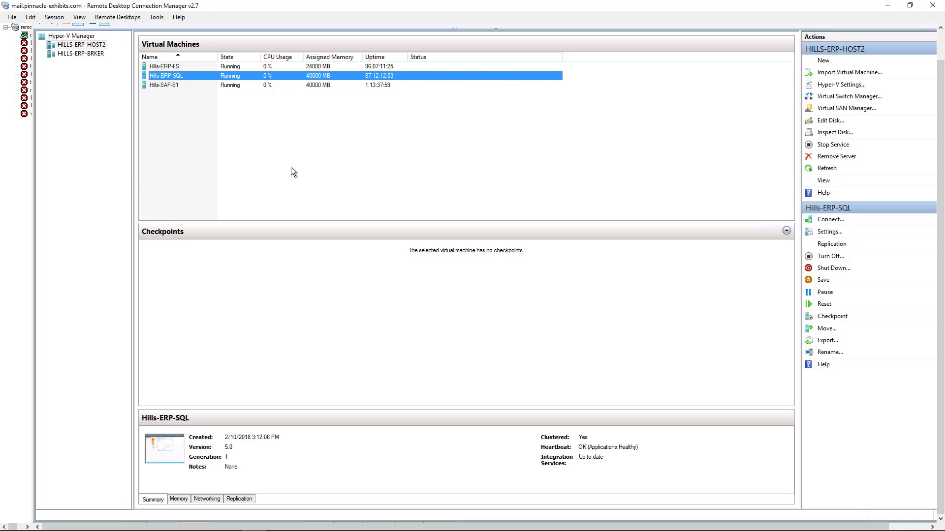
Step: Check Hills-ERP-SQL's replication health and dismiss its report
right_click(166, 76)
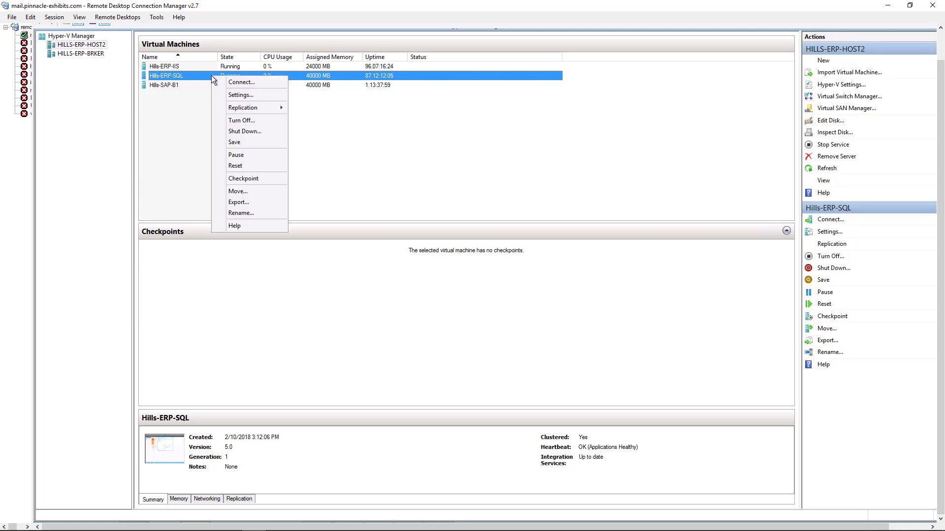
mouse_move(243, 107)
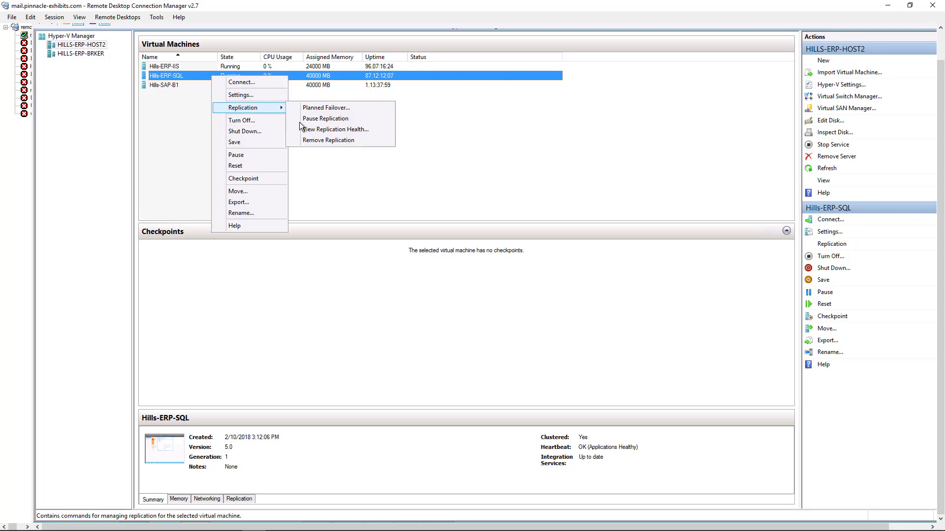
click(336, 128)
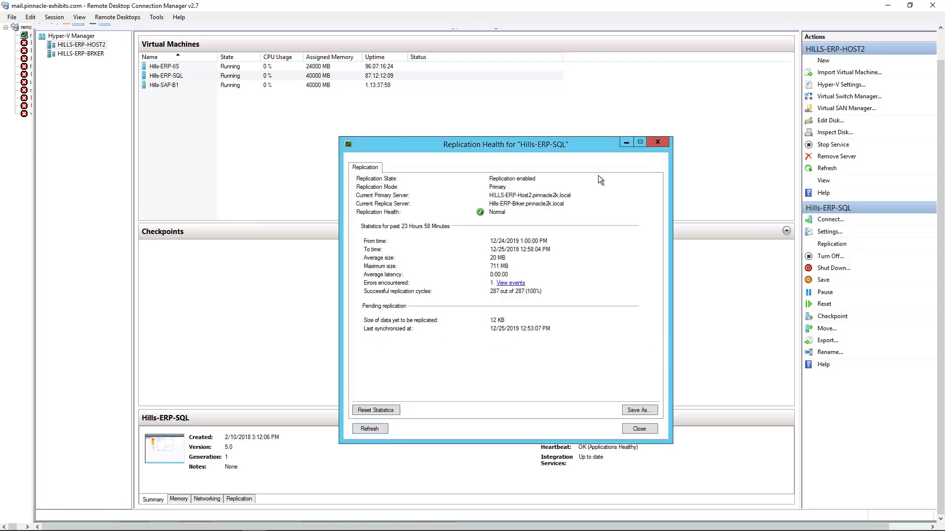
click(637, 428)
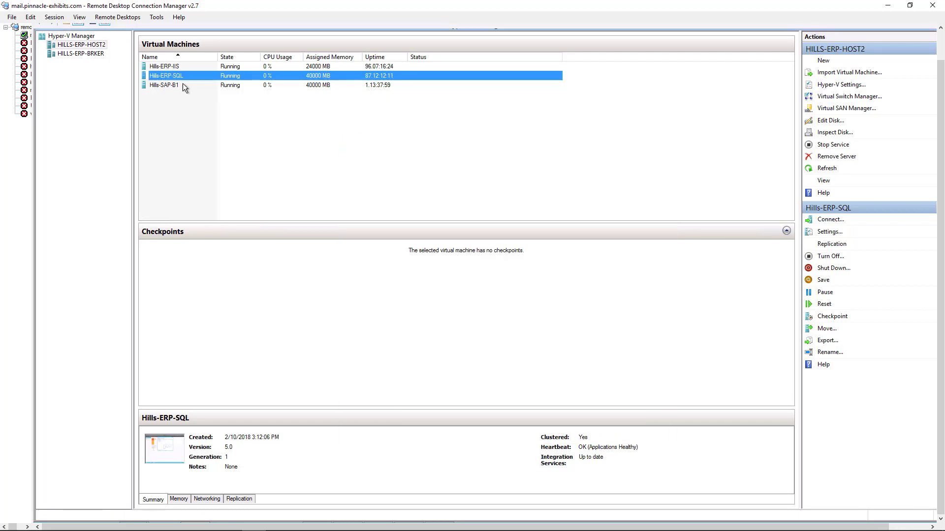
Step: View Hills-SAP-B1's replication health, which reads Critical with a replication error
right_click(162, 84)
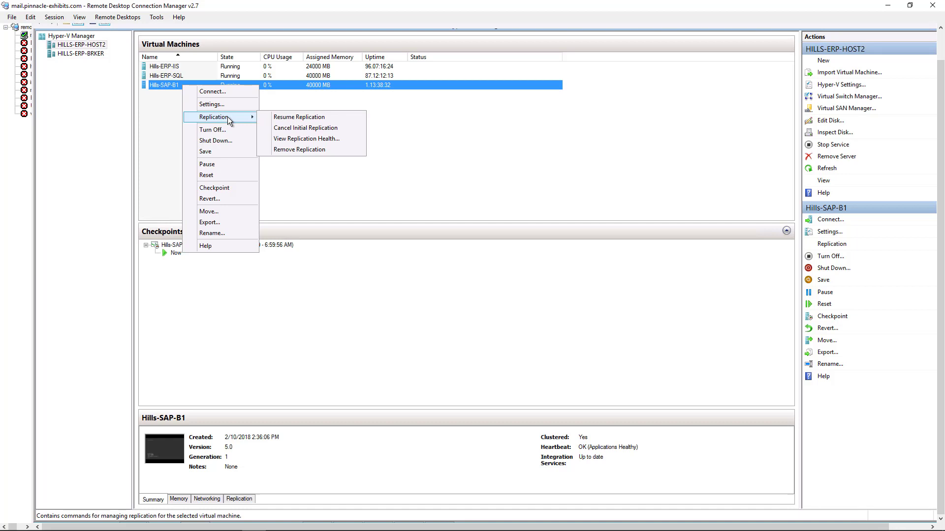
click(306, 139)
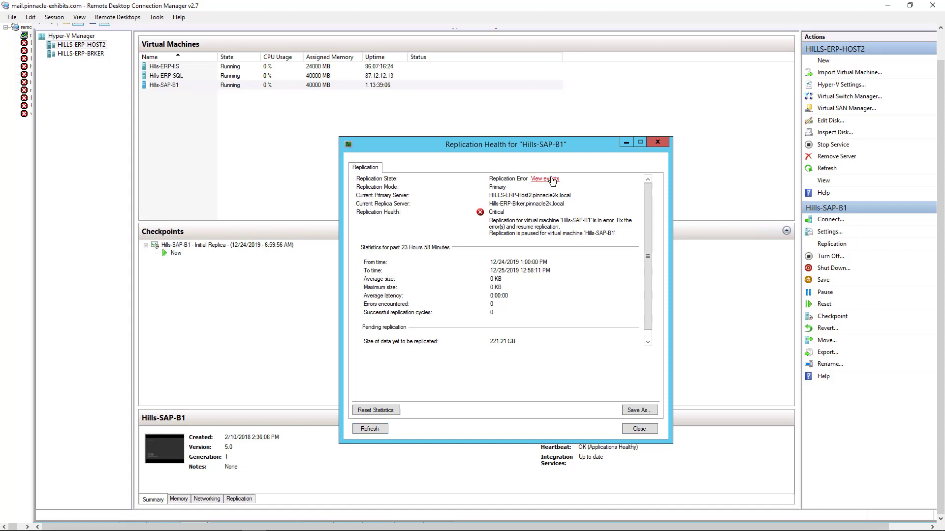
mouse_move(534, 189)
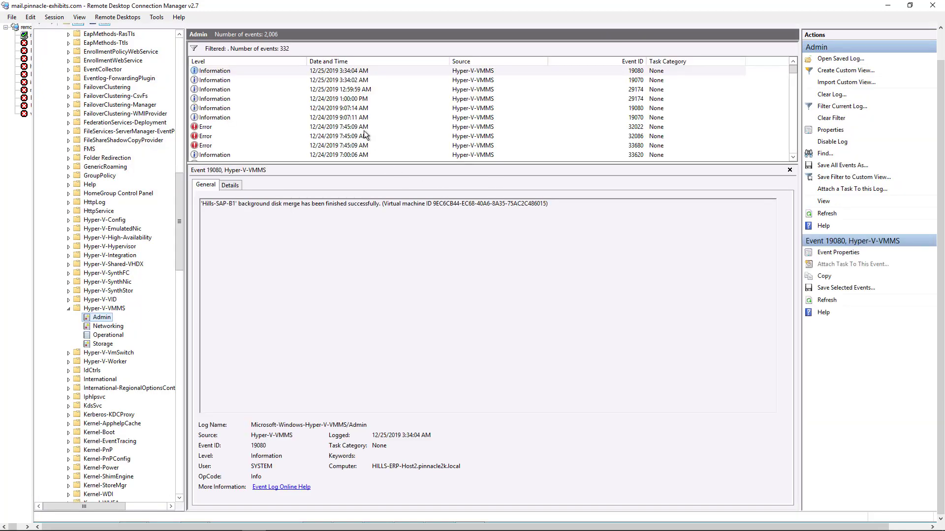
Step: Inspect the access-denied error event 32022 and bring up the Notepad icacls command
click(338, 127)
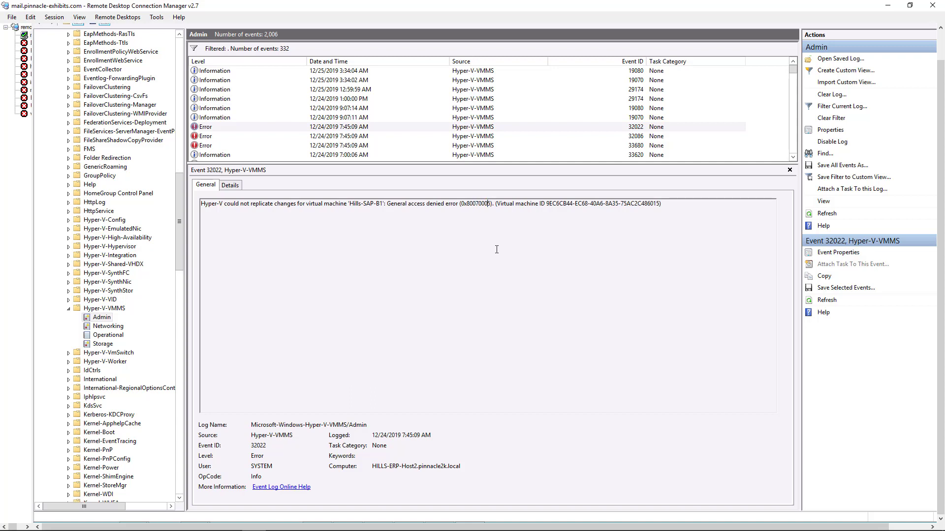
mouse_move(498, 248)
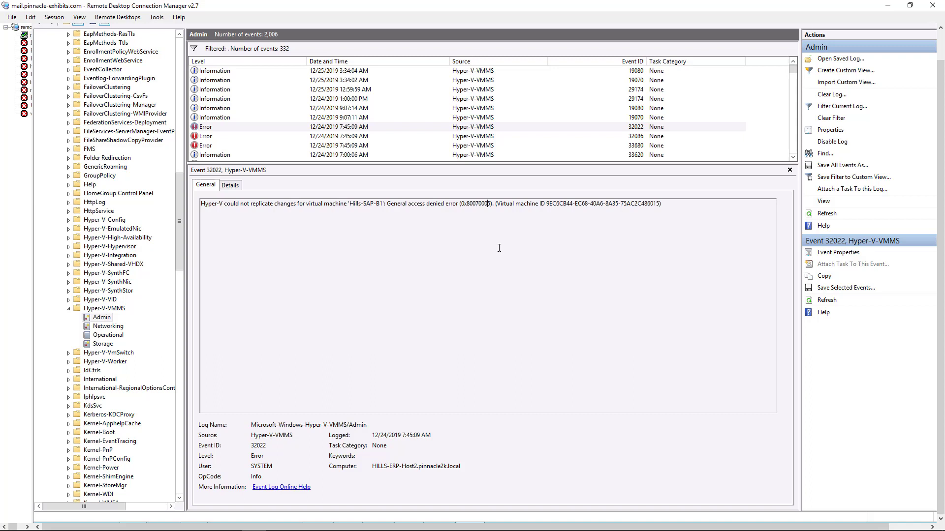
mouse_move(540, 216)
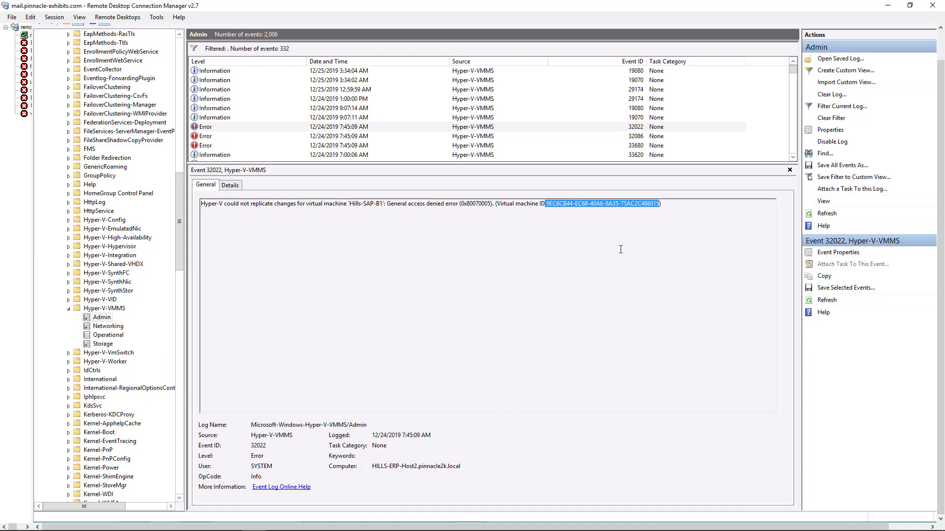
mouse_move(548, 273)
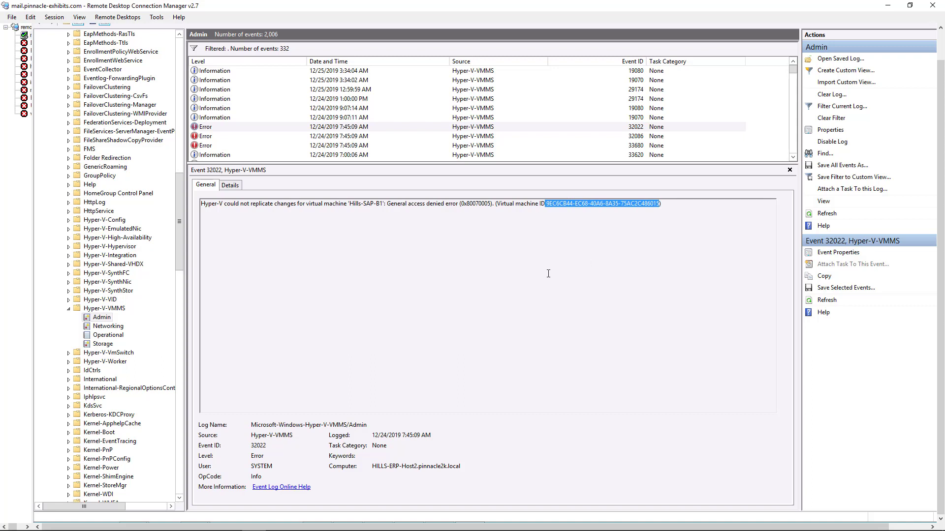
click(420, 352)
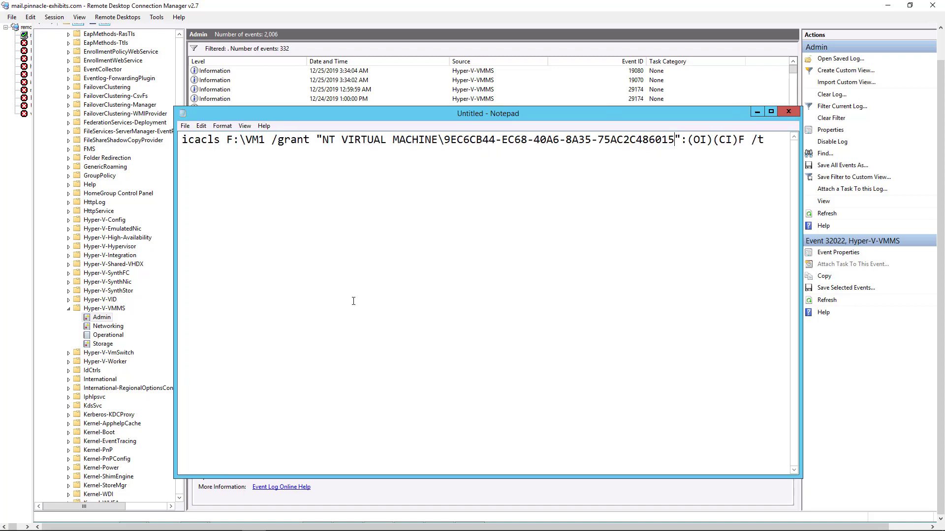
mouse_move(265, 140)
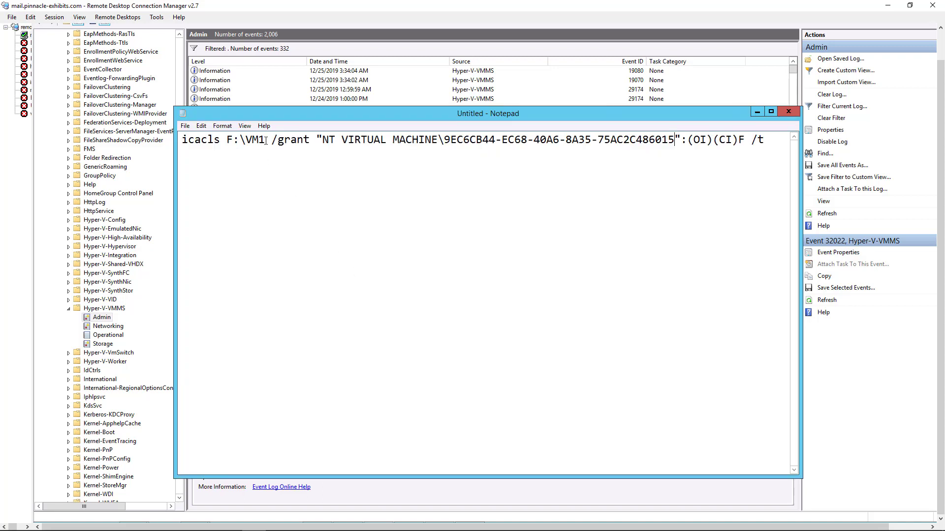
double_click(245, 138)
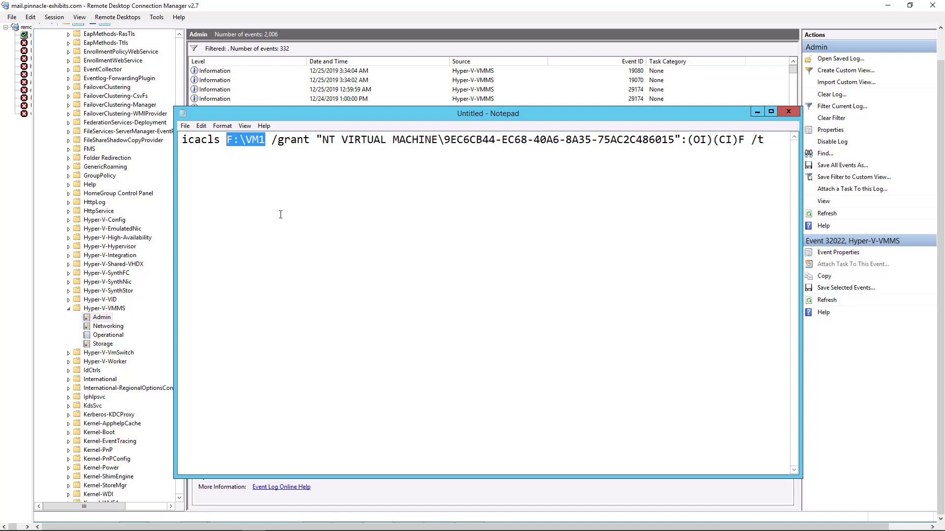
click(265, 139)
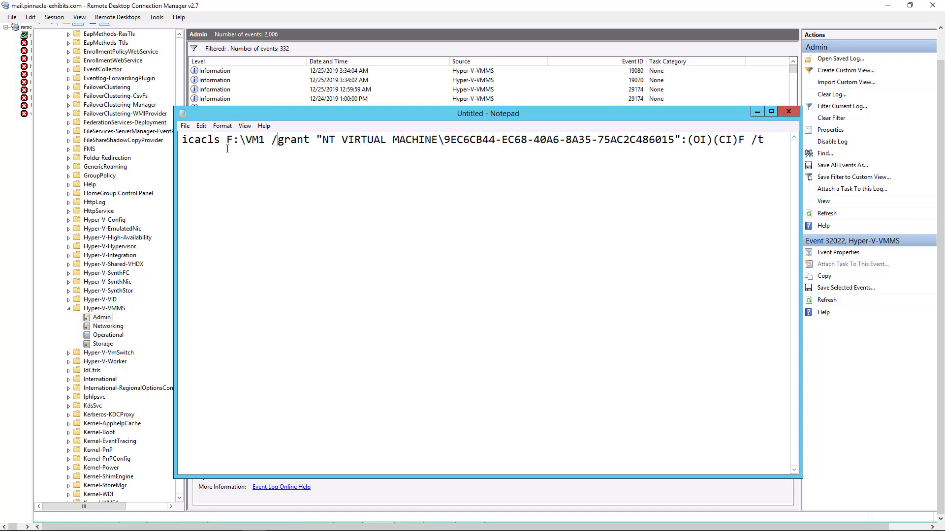
double_click(245, 138)
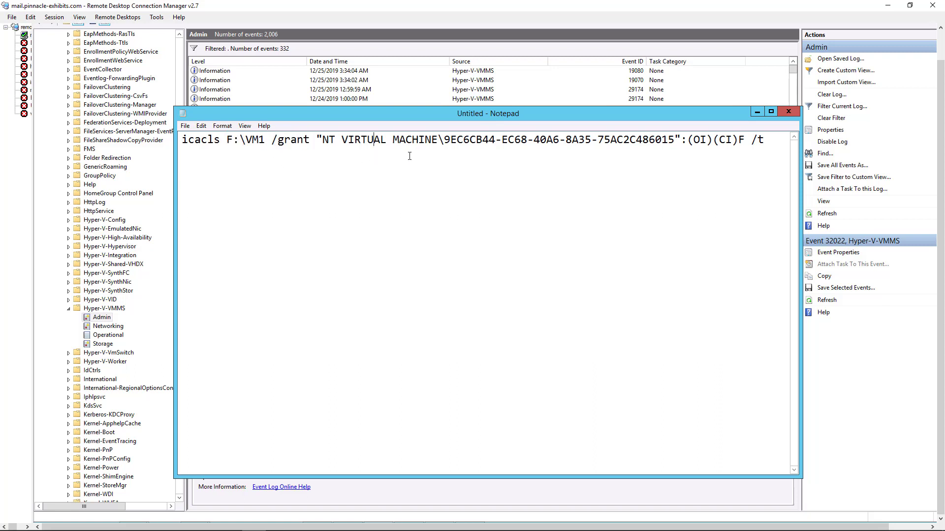
drag(443, 139, 592, 139)
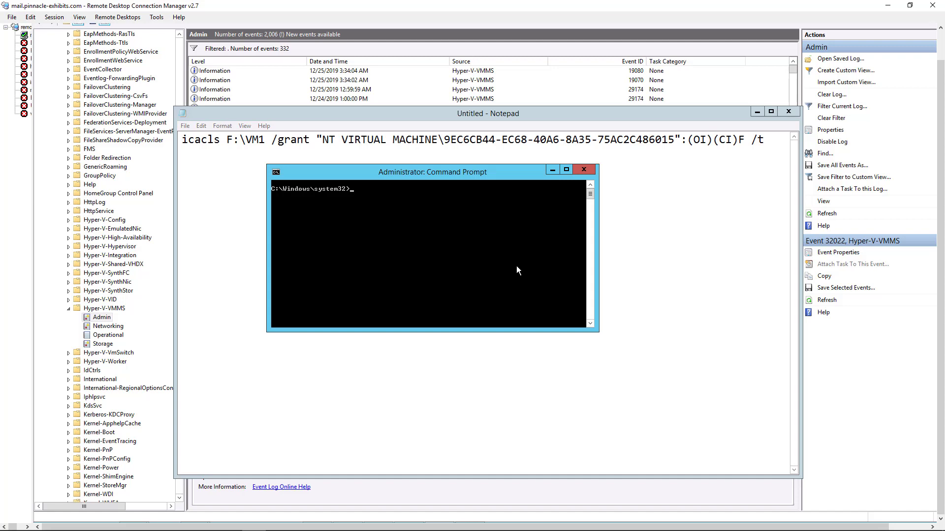
mouse_move(374, 207)
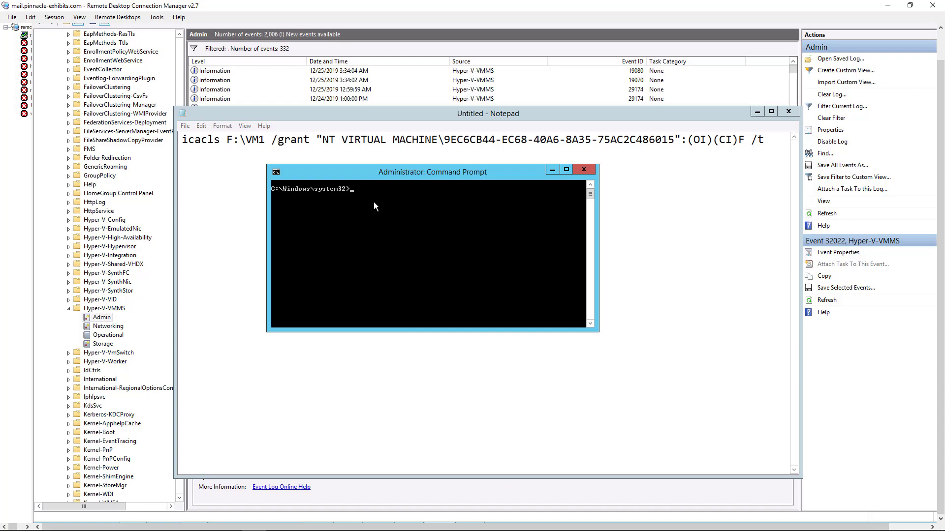
Step: Run the icacls grant on F:\VM1 for NT VIRTUAL MACHINE\9EC6CB44-EC68-40A6-8A35-75AC2C486015
text(icacls F:\VM1 /grant "NT VIRTUAL MACHINE\9EC6CB44-EC68-40A6-8A35-75AC2C486015":(OI)(CI)F /t)
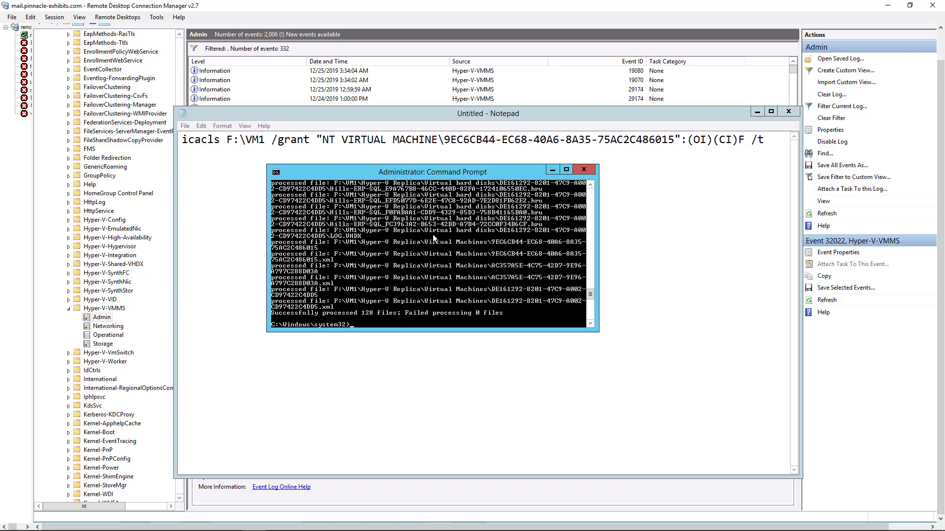
mouse_move(439, 238)
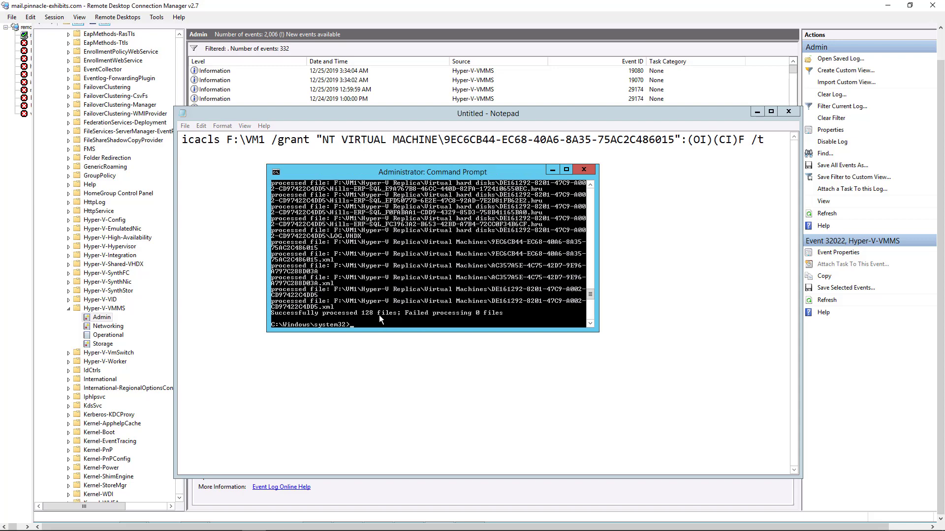
mouse_move(503, 316)
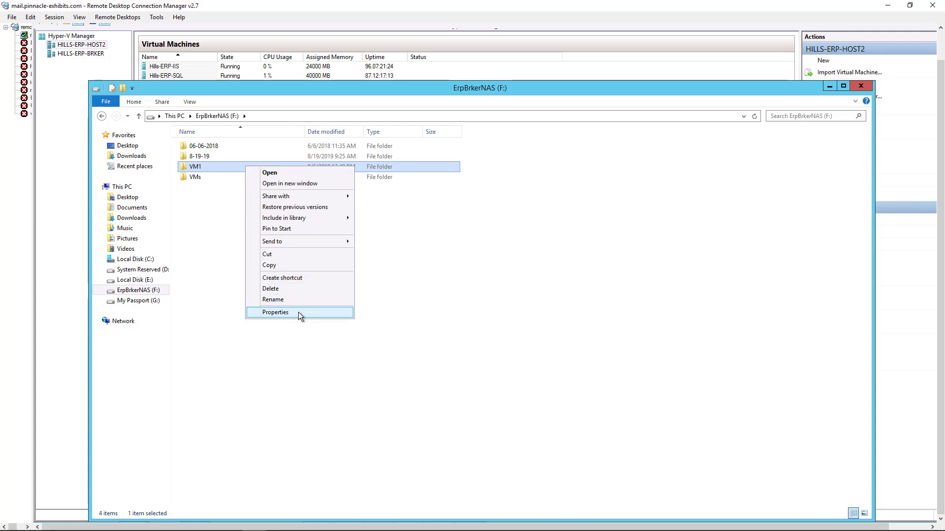
click(274, 311)
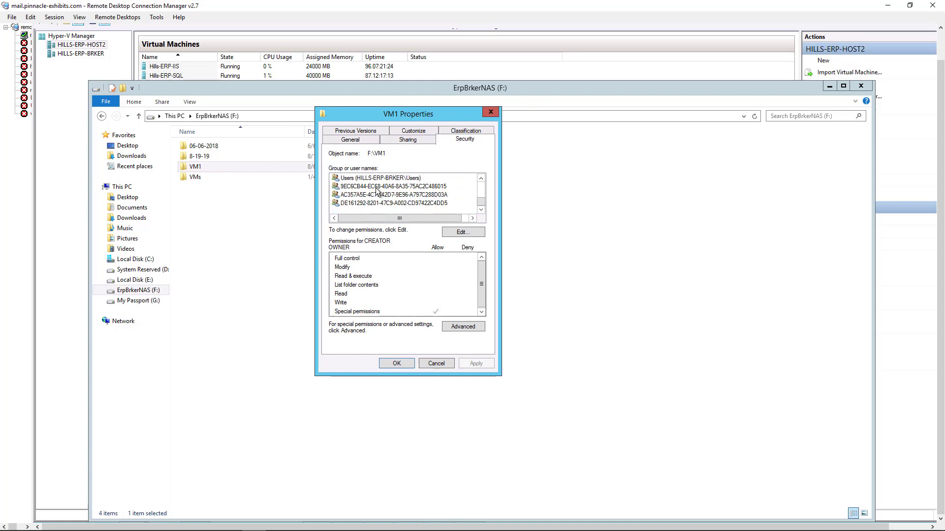
click(392, 186)
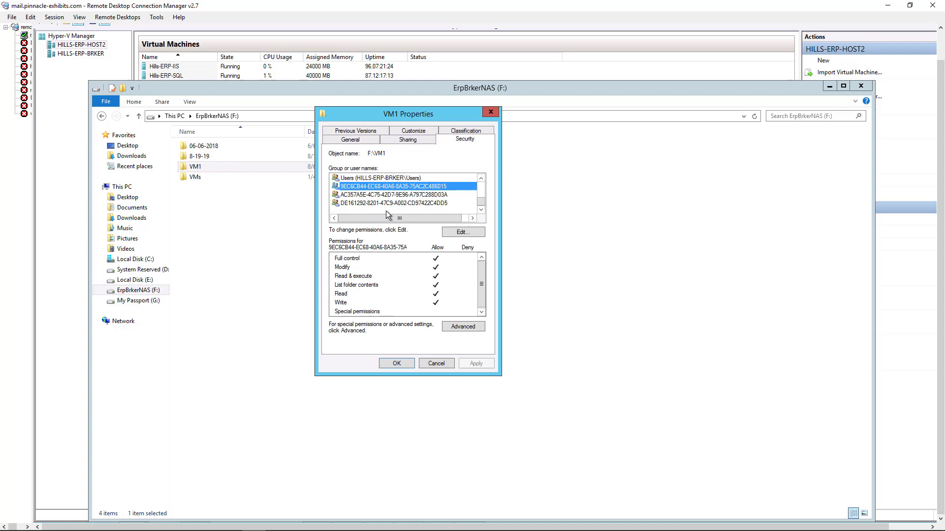
click(392, 194)
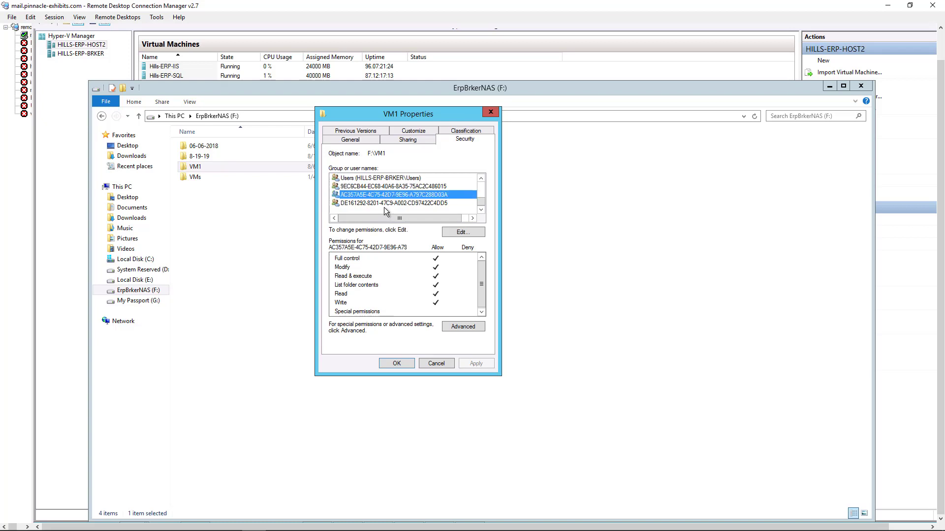
click(390, 202)
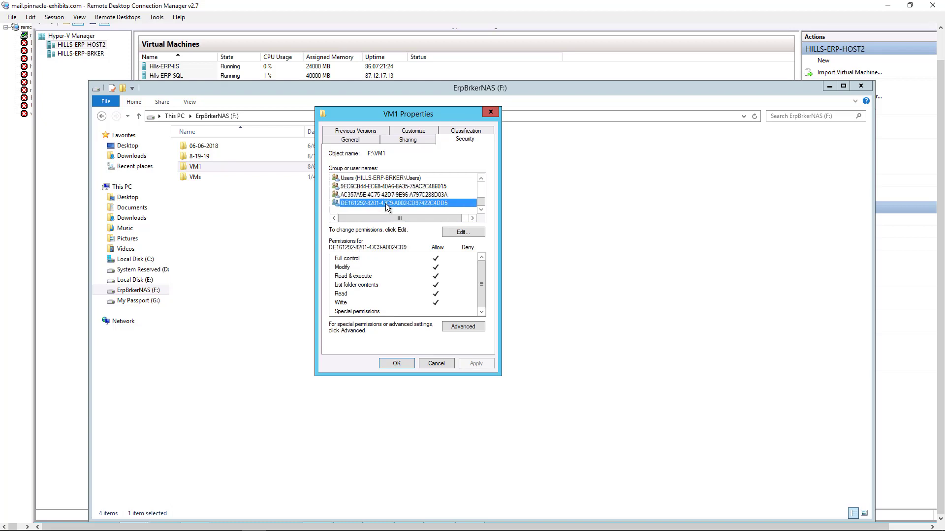
click(435, 363)
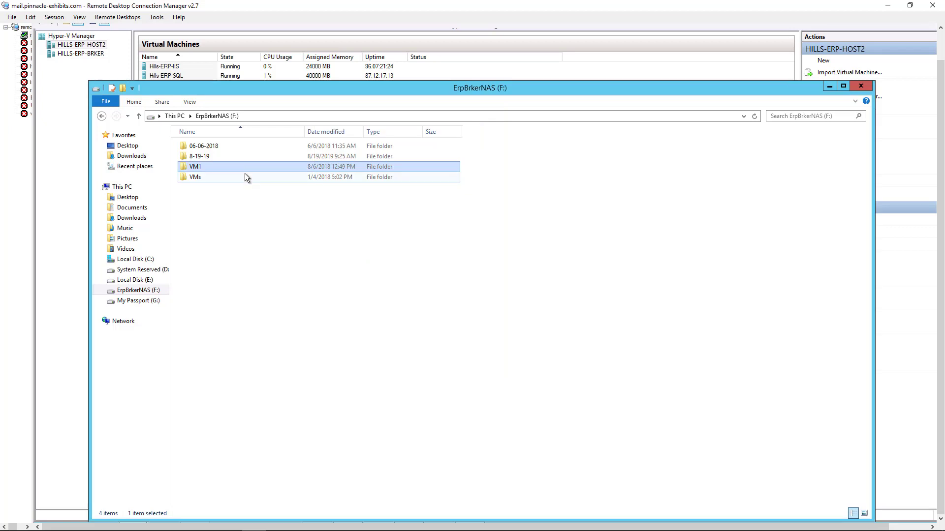
Step: Browse F:\VM1\Hyper-V Replica\Virtual Machines and inspect the first VM configuration file
double_click(195, 166)
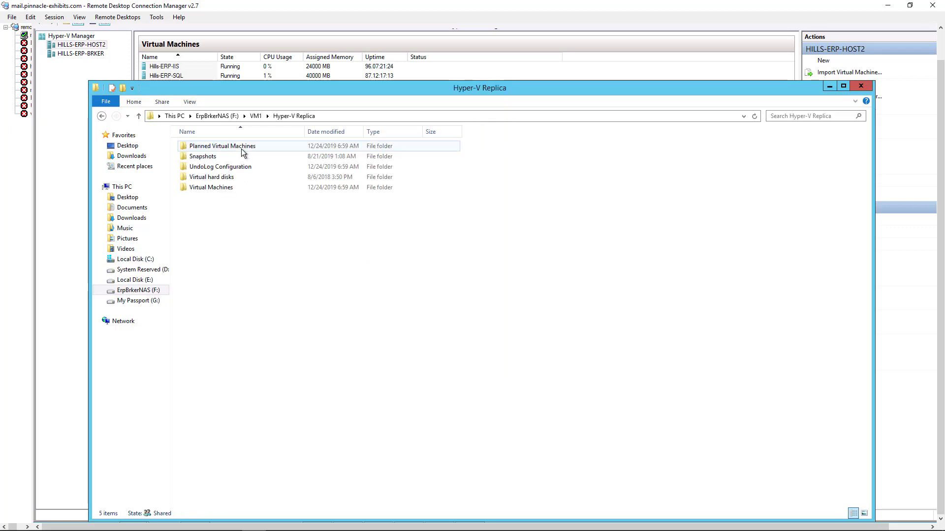
click(210, 187)
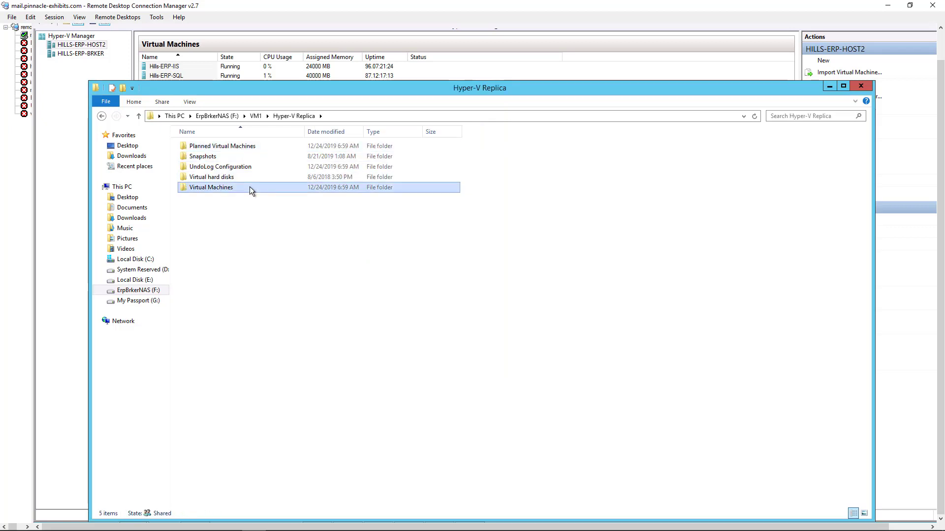
double_click(210, 187)
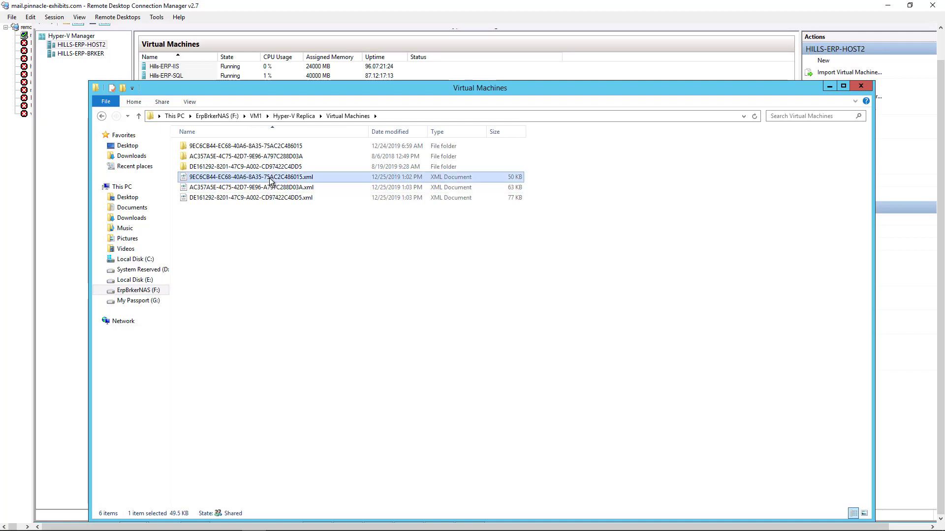
right_click(269, 176)
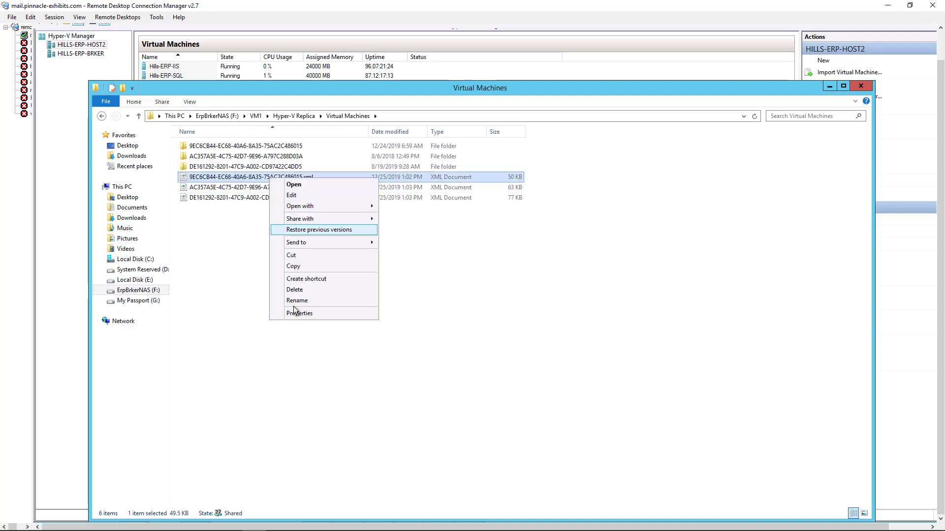
click(299, 313)
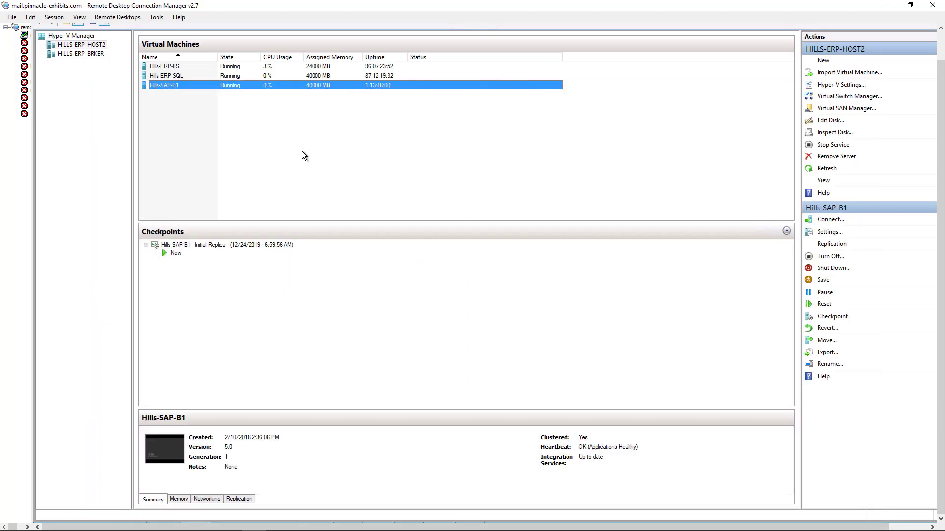
Step: Remove replication from Hills-SAP-B1 on HILLS-ERP-HOST2 and confirm
right_click(164, 84)
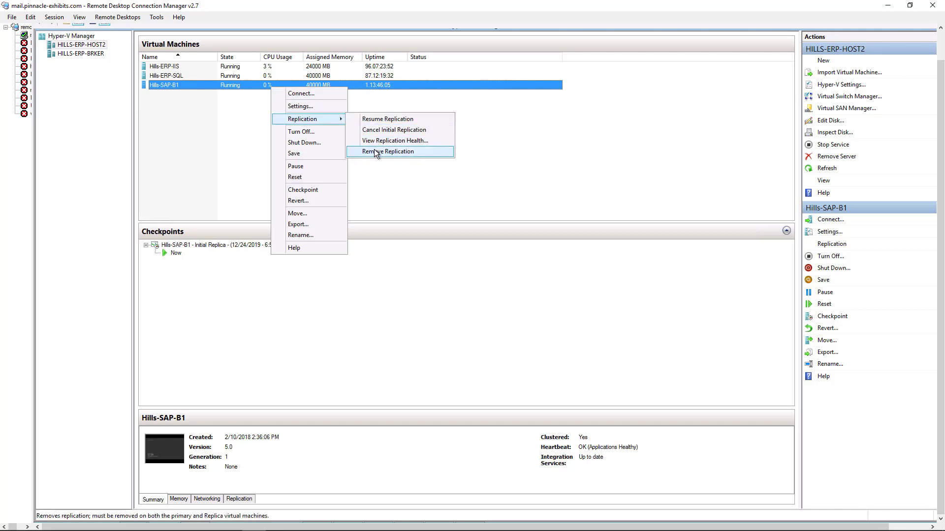
click(388, 151)
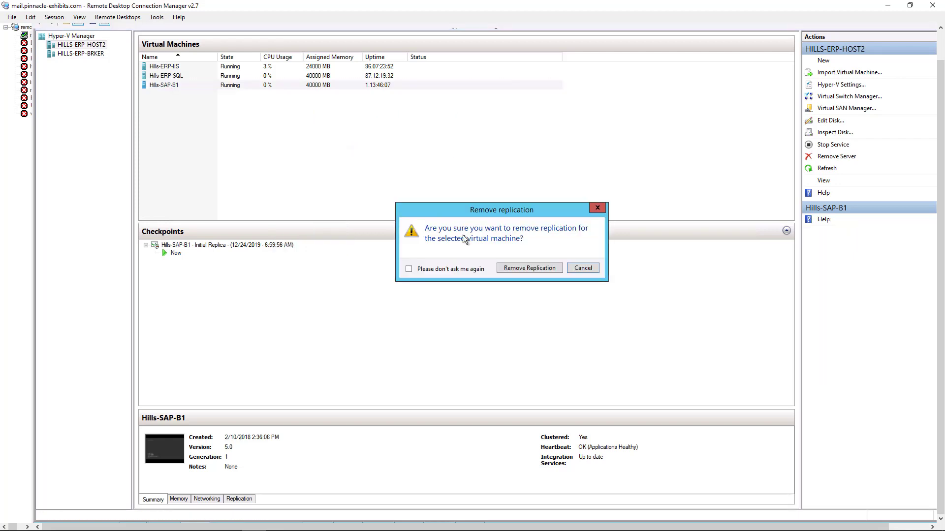
click(528, 268)
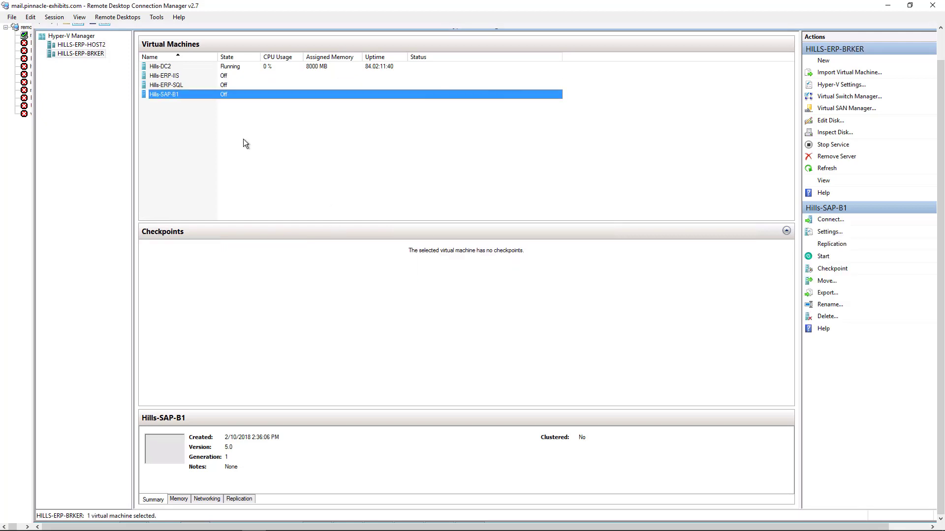
mouse_move(229, 136)
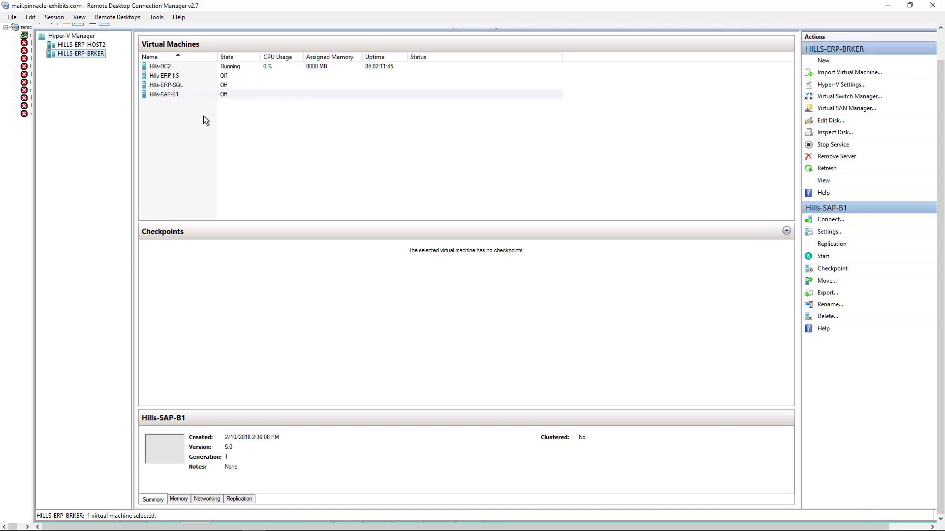
mouse_move(201, 116)
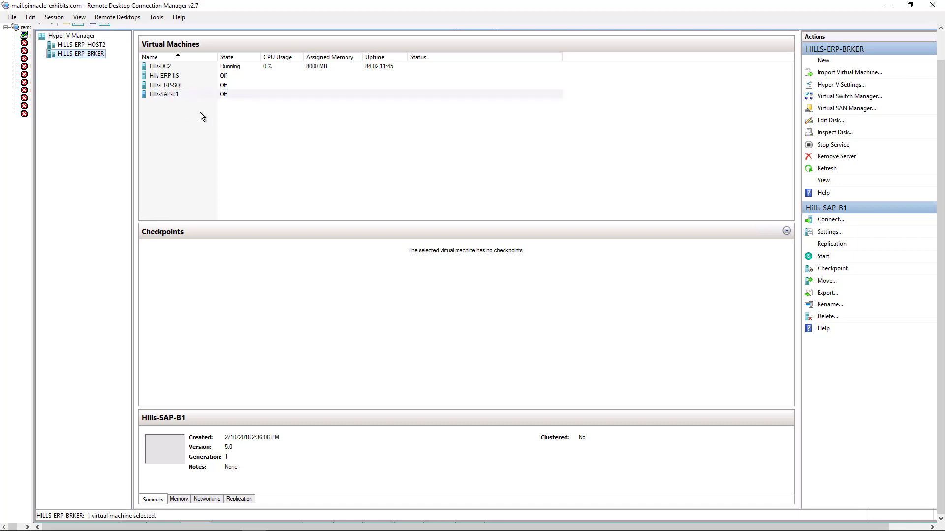
Step: Delete the replica Hills-SAP-B1 virtual machine from HILLS-ERP-BRKER and confirm
click(163, 95)
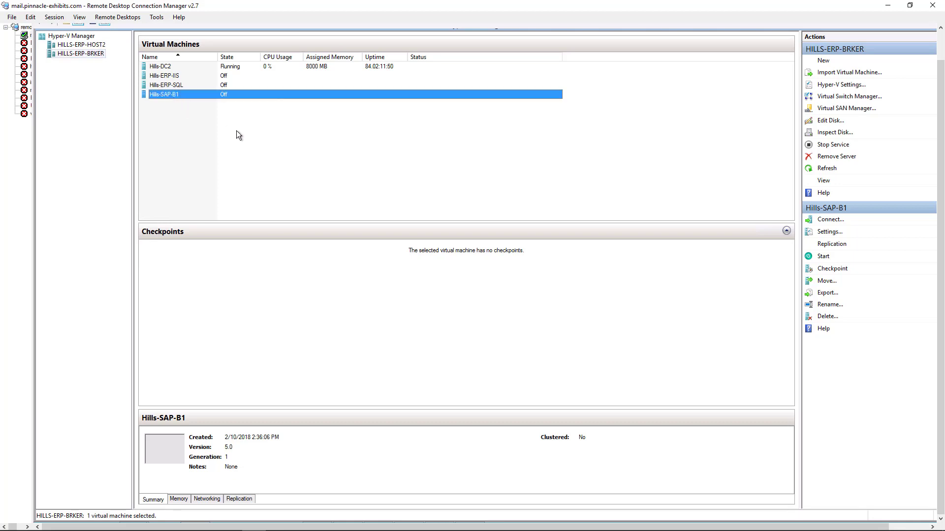
right_click(165, 95)
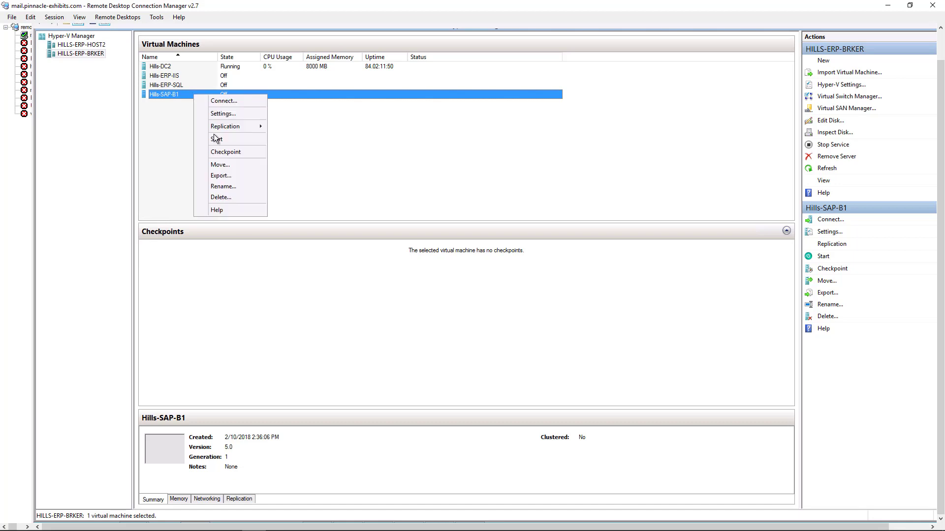
click(220, 197)
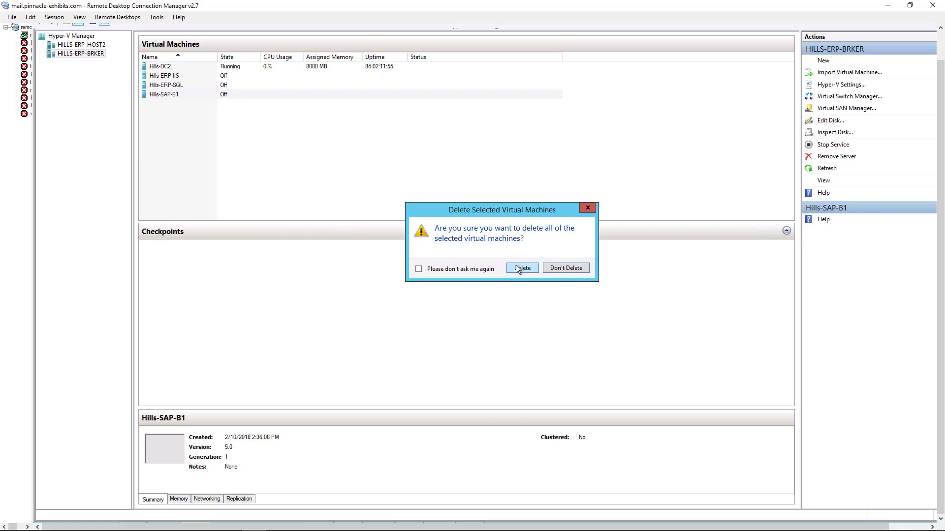
click(521, 267)
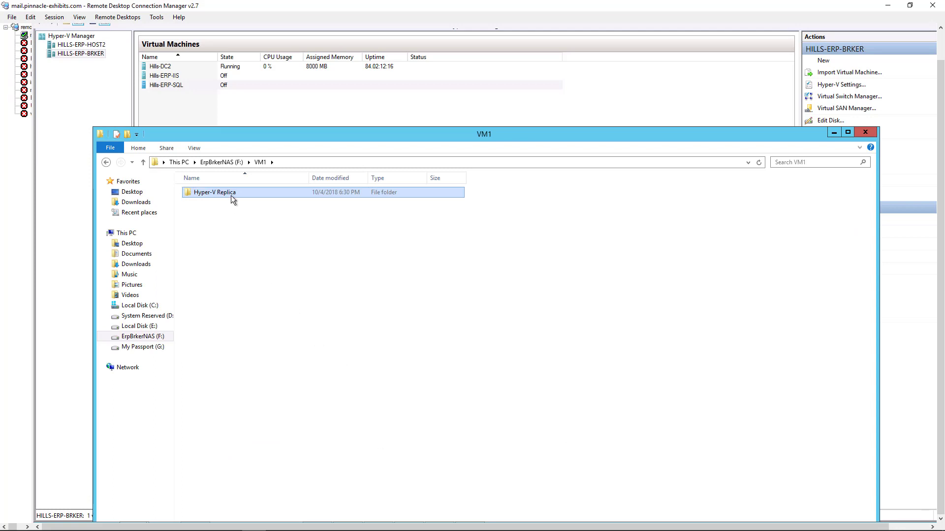
Step: Reach HILLS-SAP-B1.VHDX under Virtual hard disks\9EC6CB44 and attempt to delete it, hitting a file-in-use warning
double_click(214, 192)
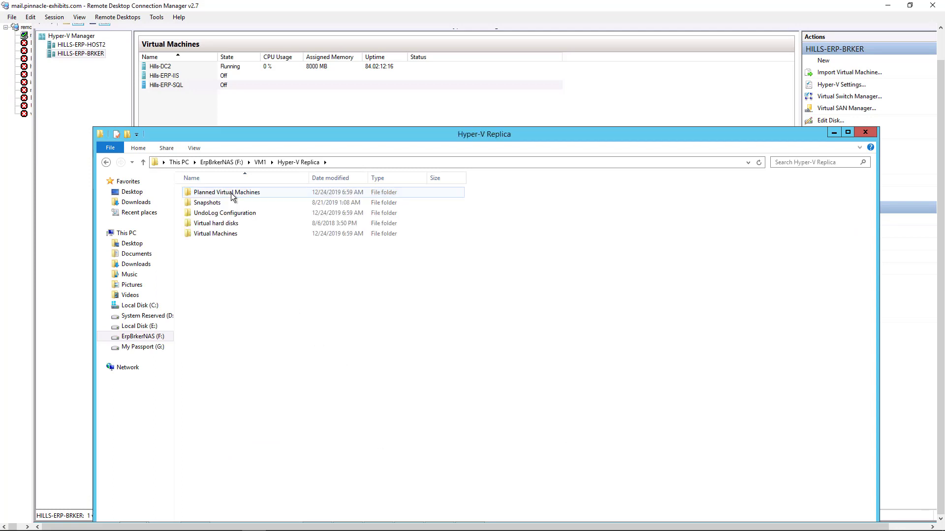
double_click(215, 223)
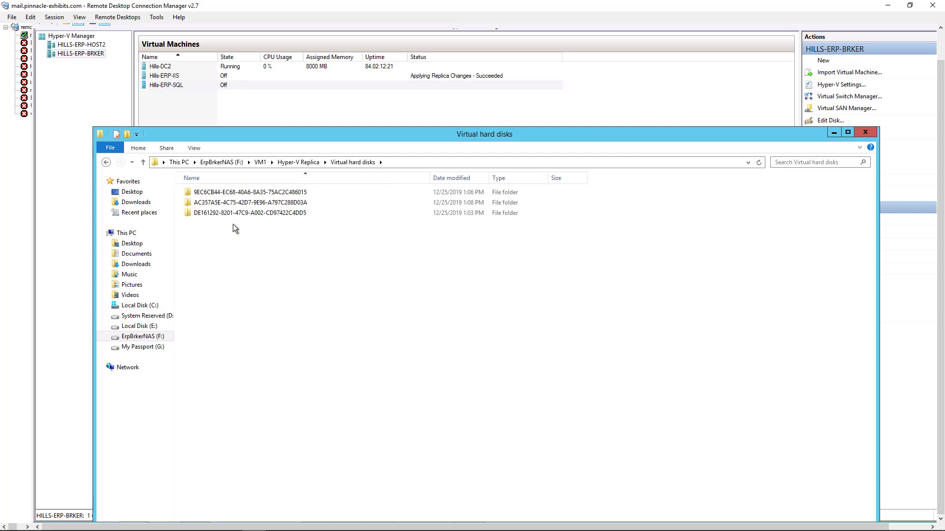
click(249, 192)
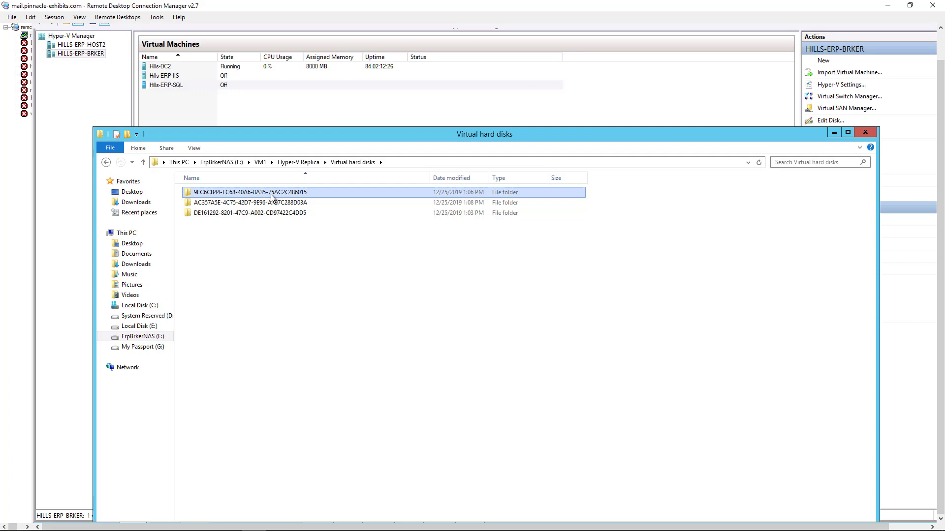
double_click(247, 192)
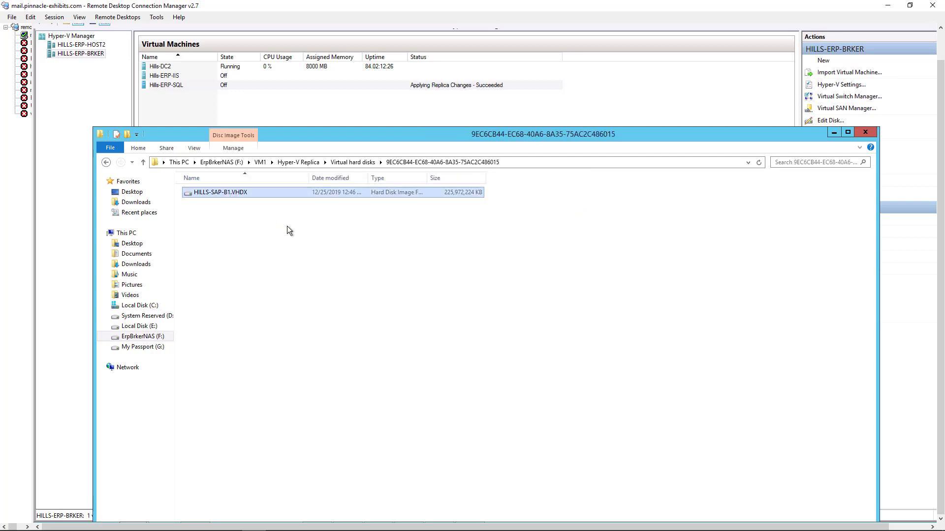
right_click(218, 192)
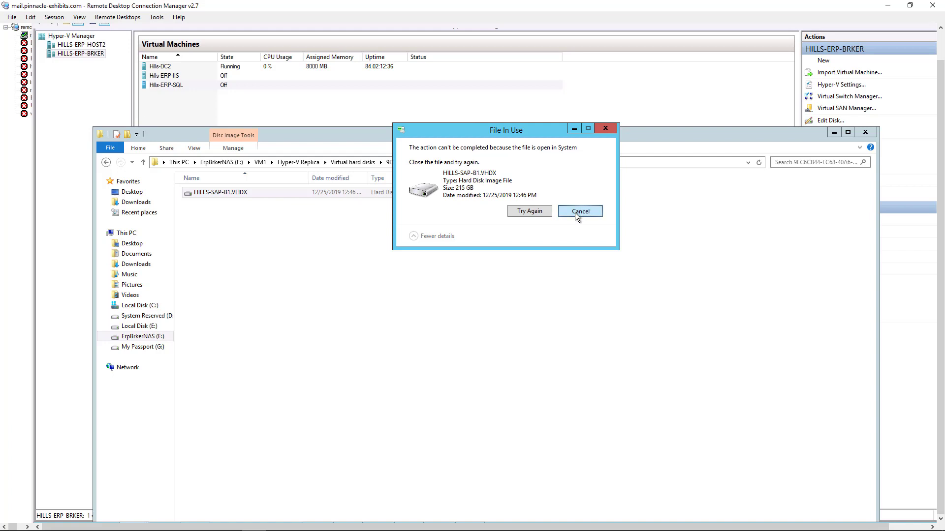
Step: Dismiss the file-in-use warning and close the now-empty replica disk folder
click(579, 210)
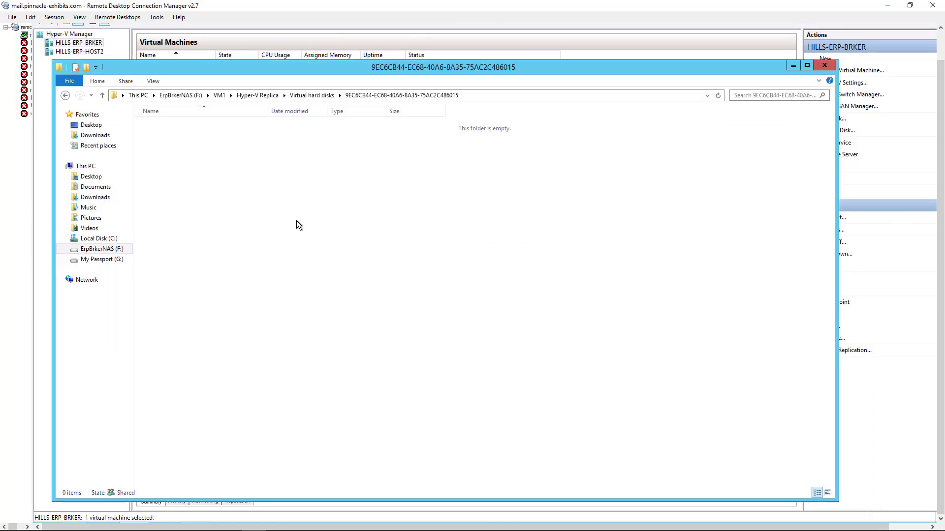
mouse_move(301, 221)
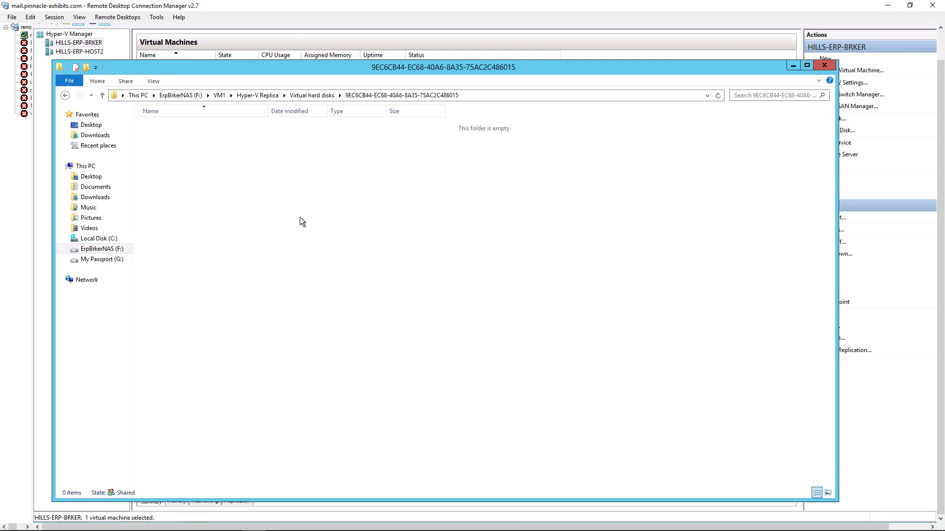
mouse_move(319, 218)
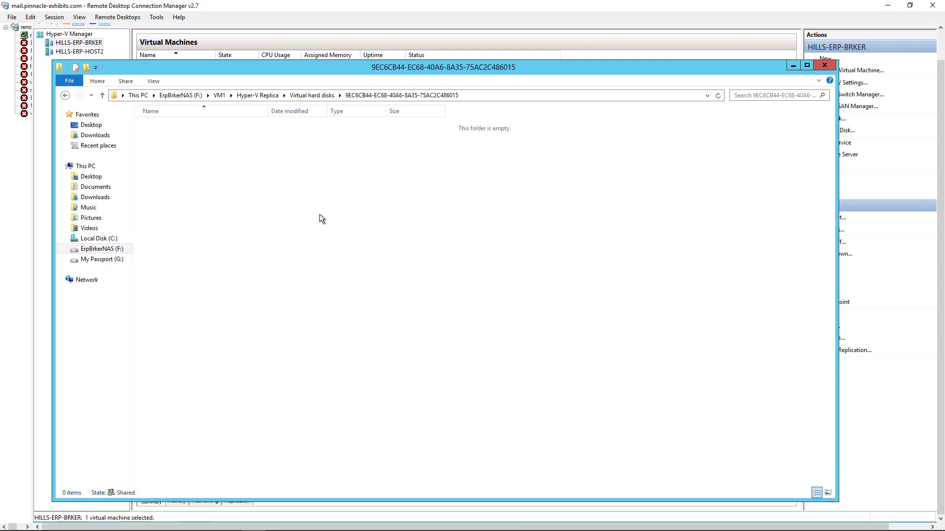
click(823, 65)
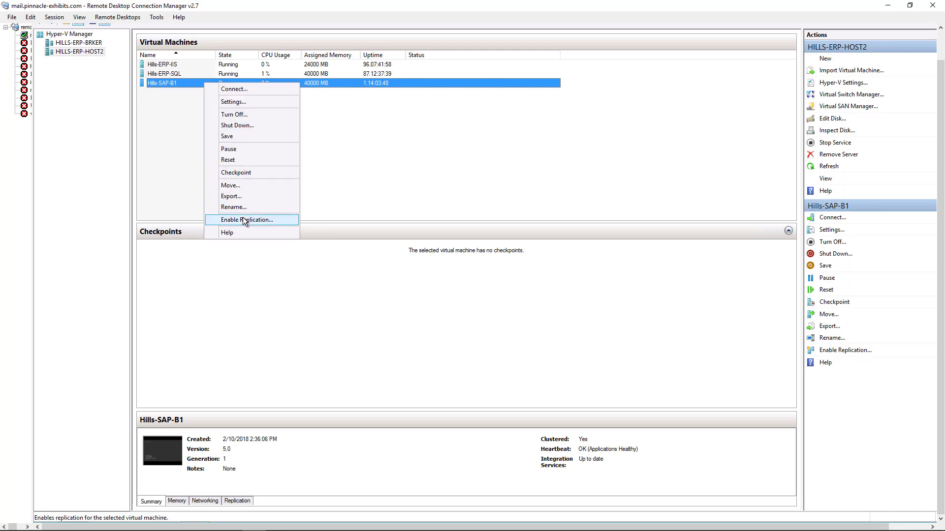
Step: Enable replication for Hills-SAP-B1 with additional hourly recovery points, sending the initial copy over the network immediately
click(246, 220)
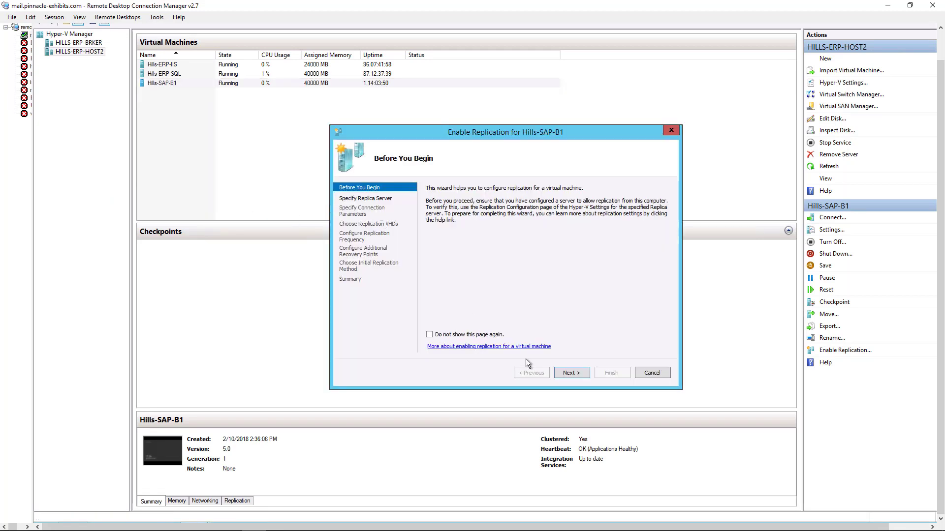
click(570, 372)
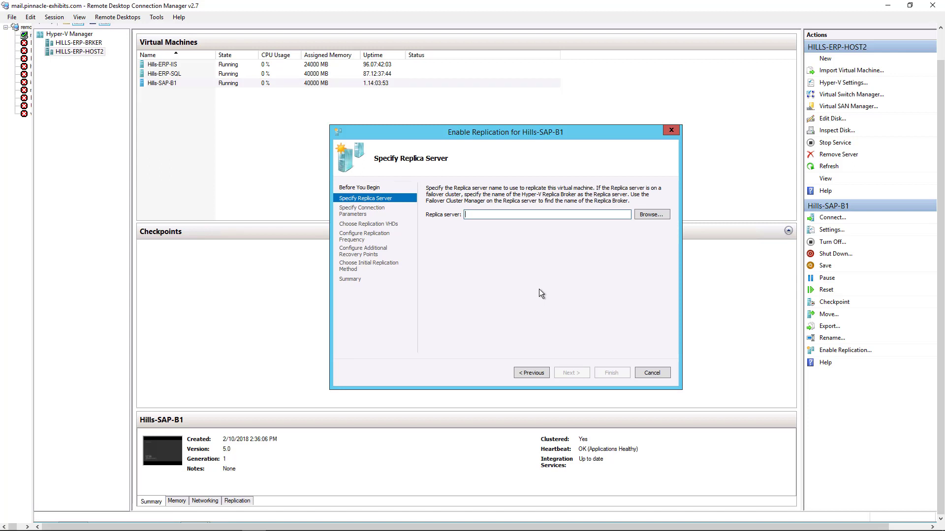
click(569, 372)
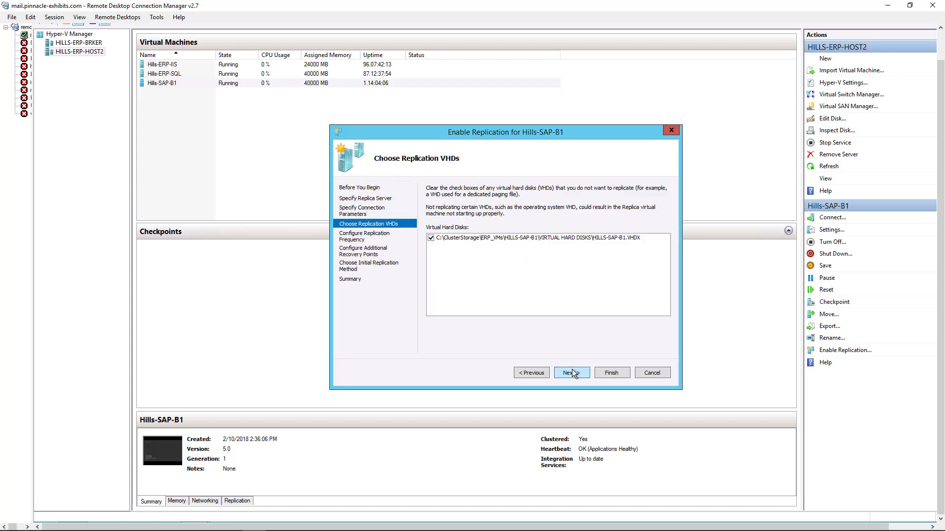
click(569, 372)
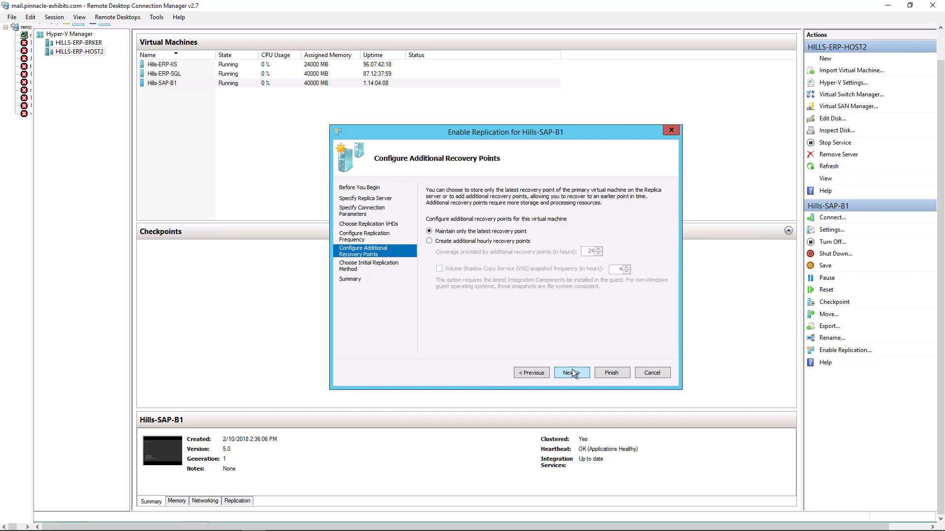
click(429, 241)
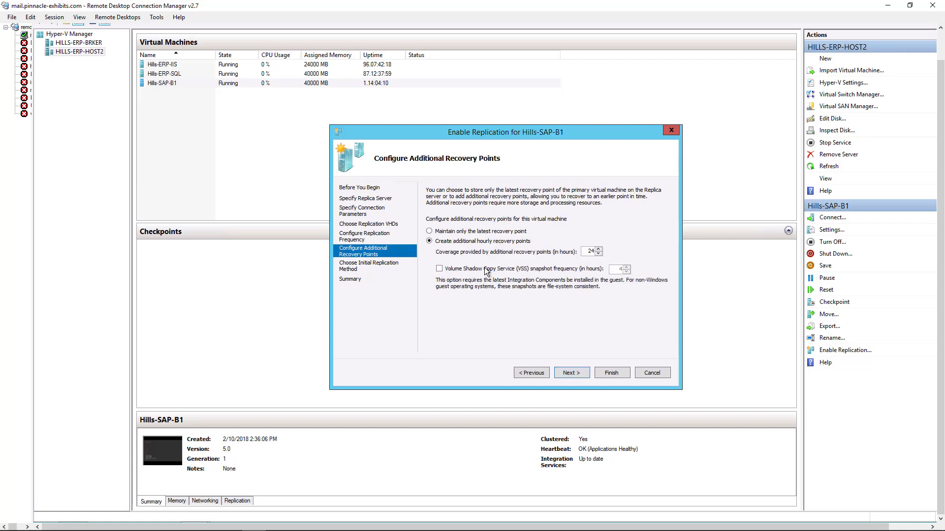
click(570, 372)
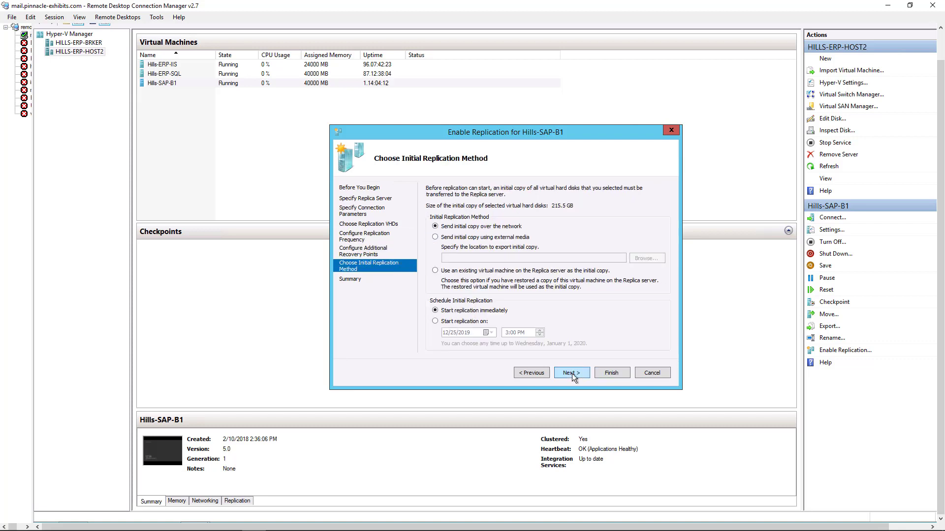
click(570, 372)
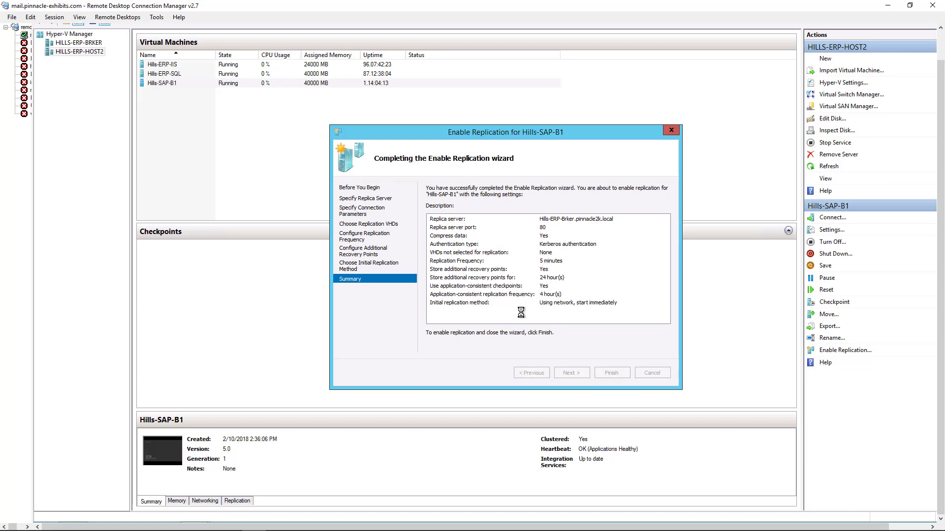
click(610, 371)
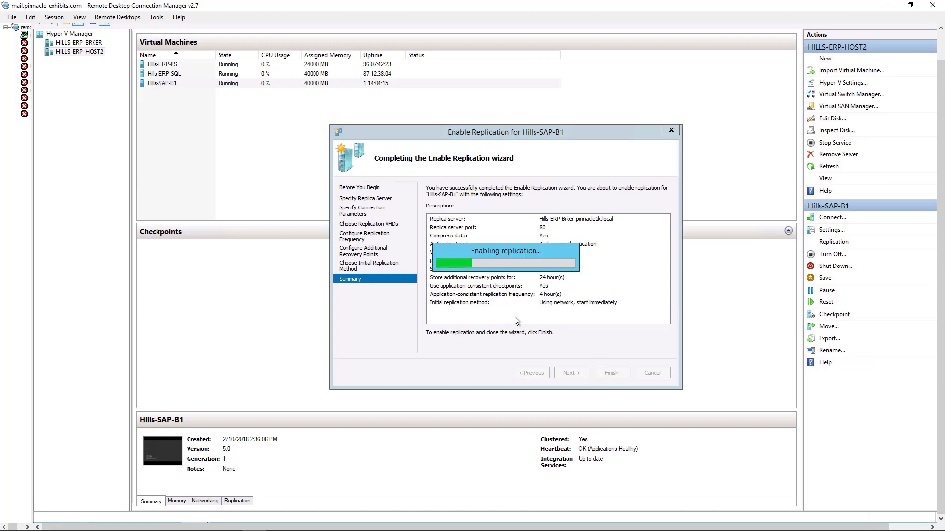
click(610, 372)
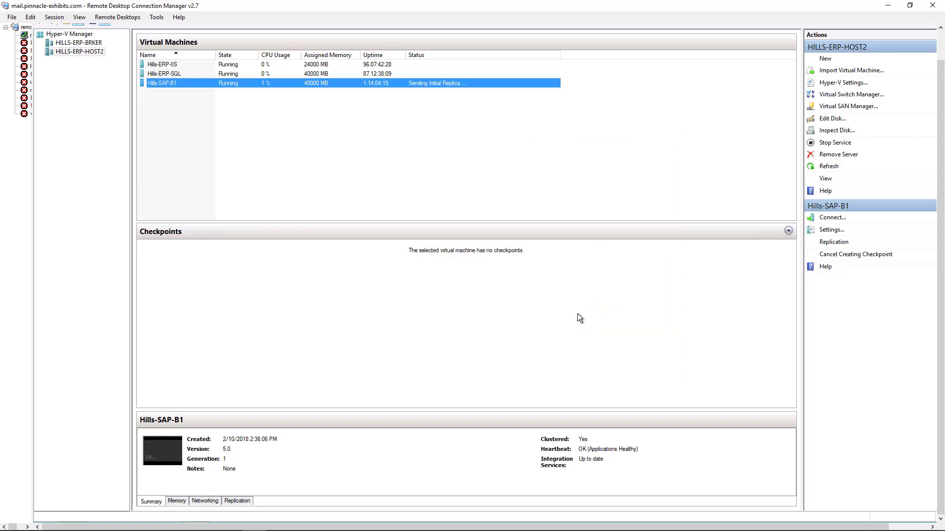
mouse_move(313, 281)
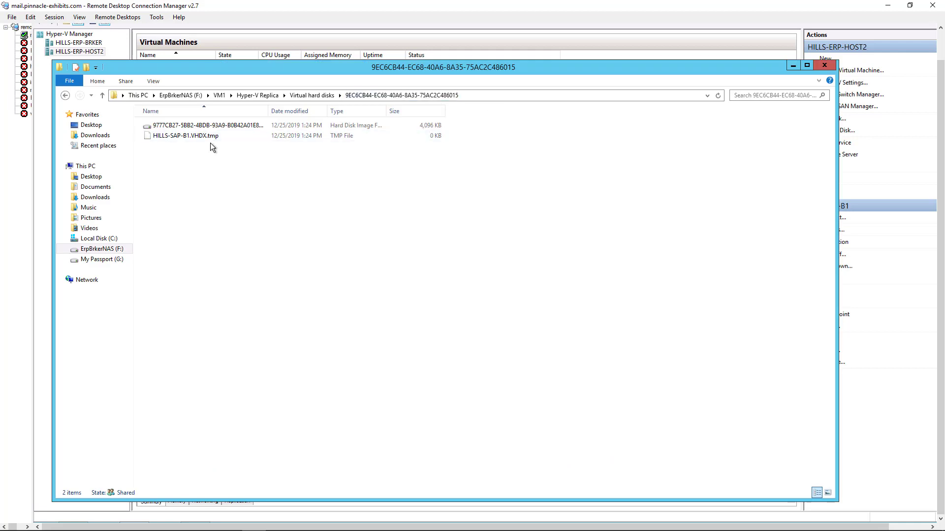
Step: Inspect the newly created replica VHDX file in the 9EC6CB44 folder and close Explorer
click(205, 125)
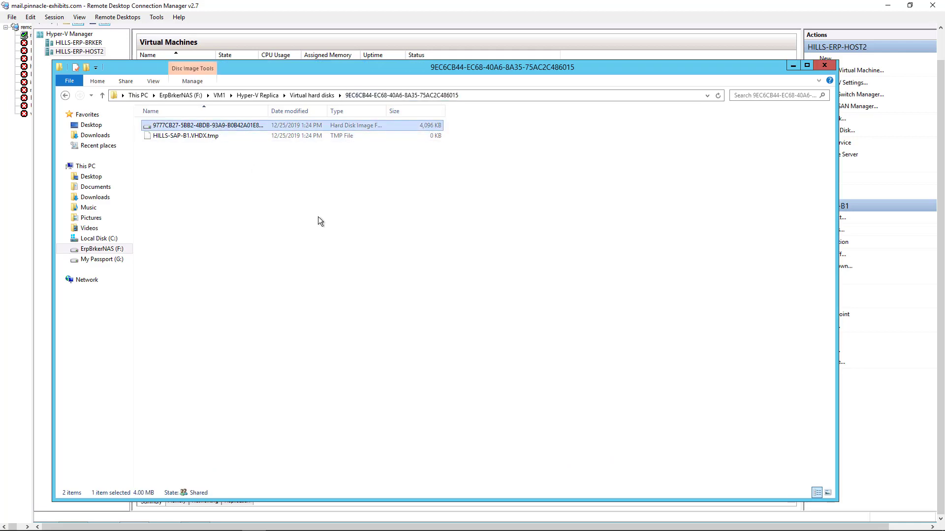
click(833, 242)
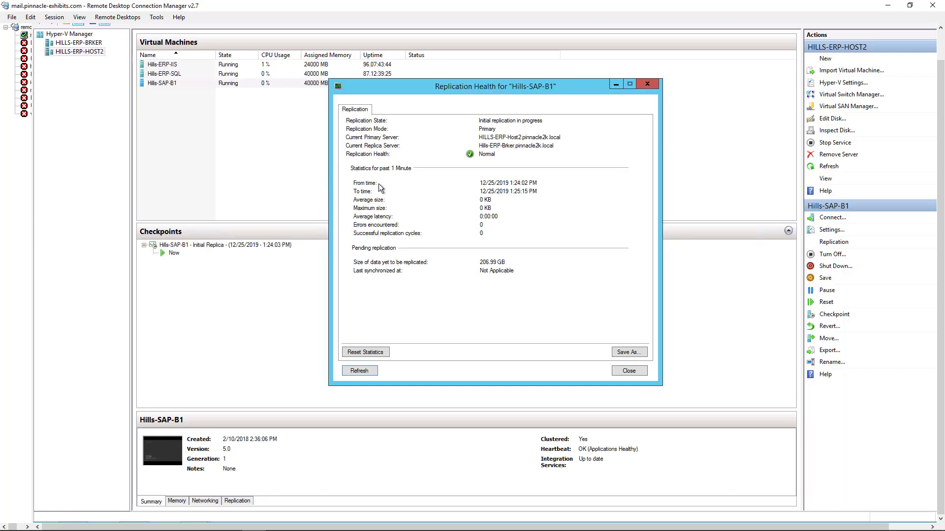
mouse_move(488, 161)
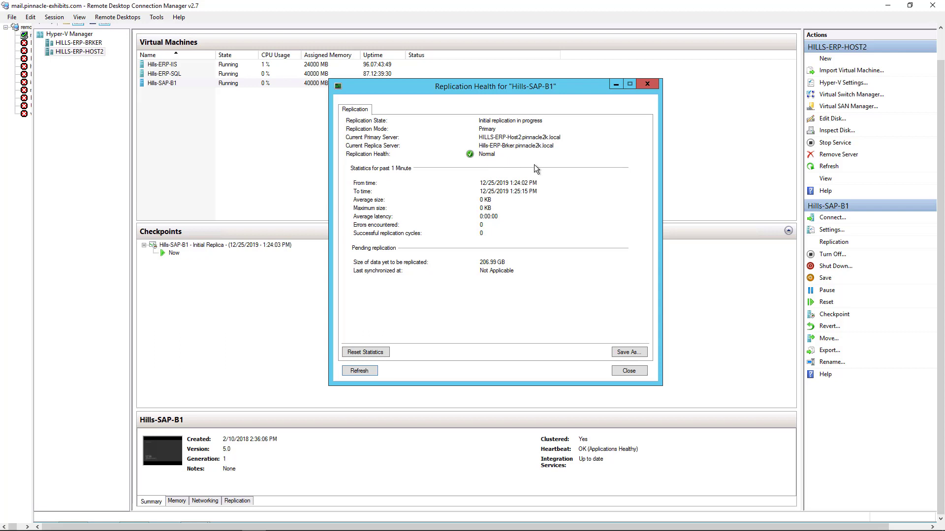
mouse_move(566, 204)
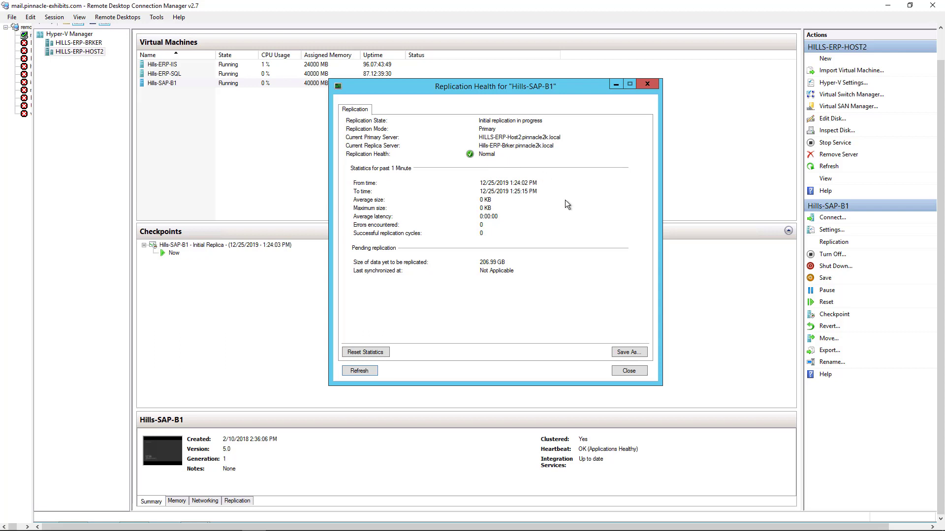